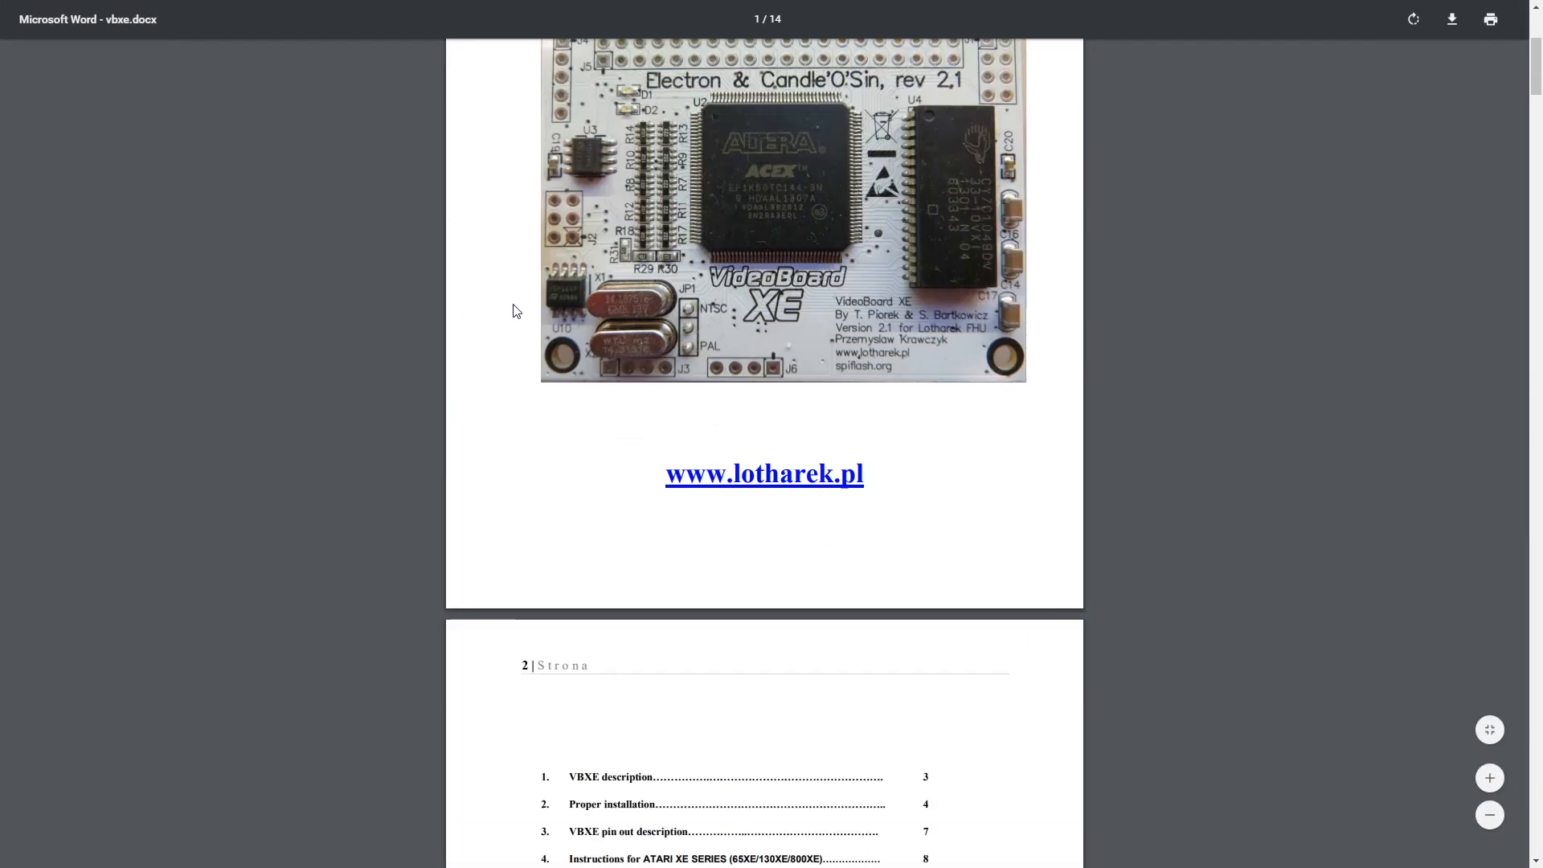
scroll(down, 3)
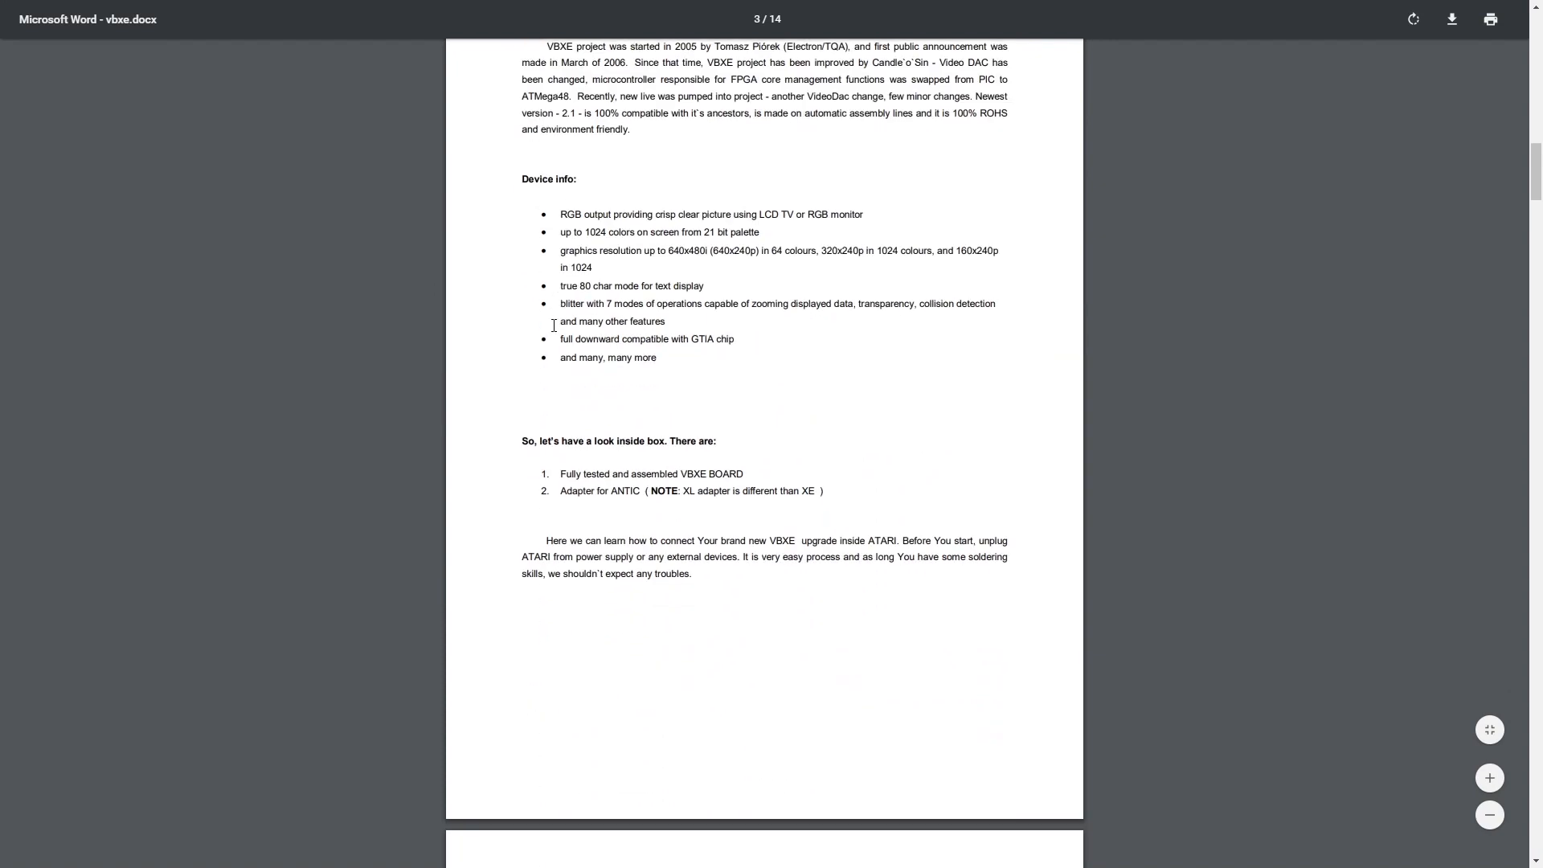
scroll(down, 3)
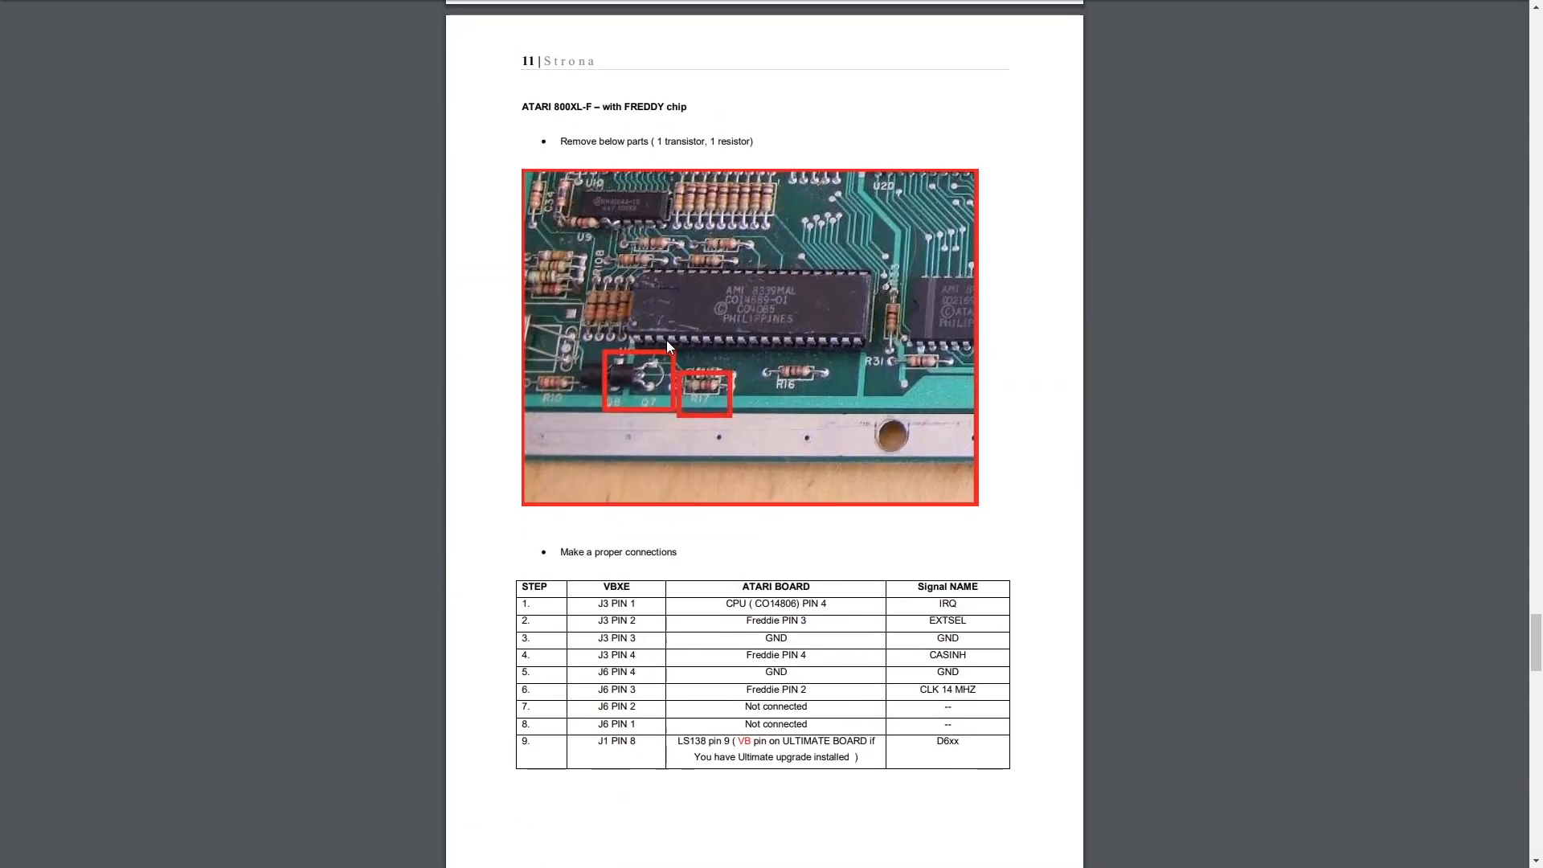
mouse_move(634, 382)
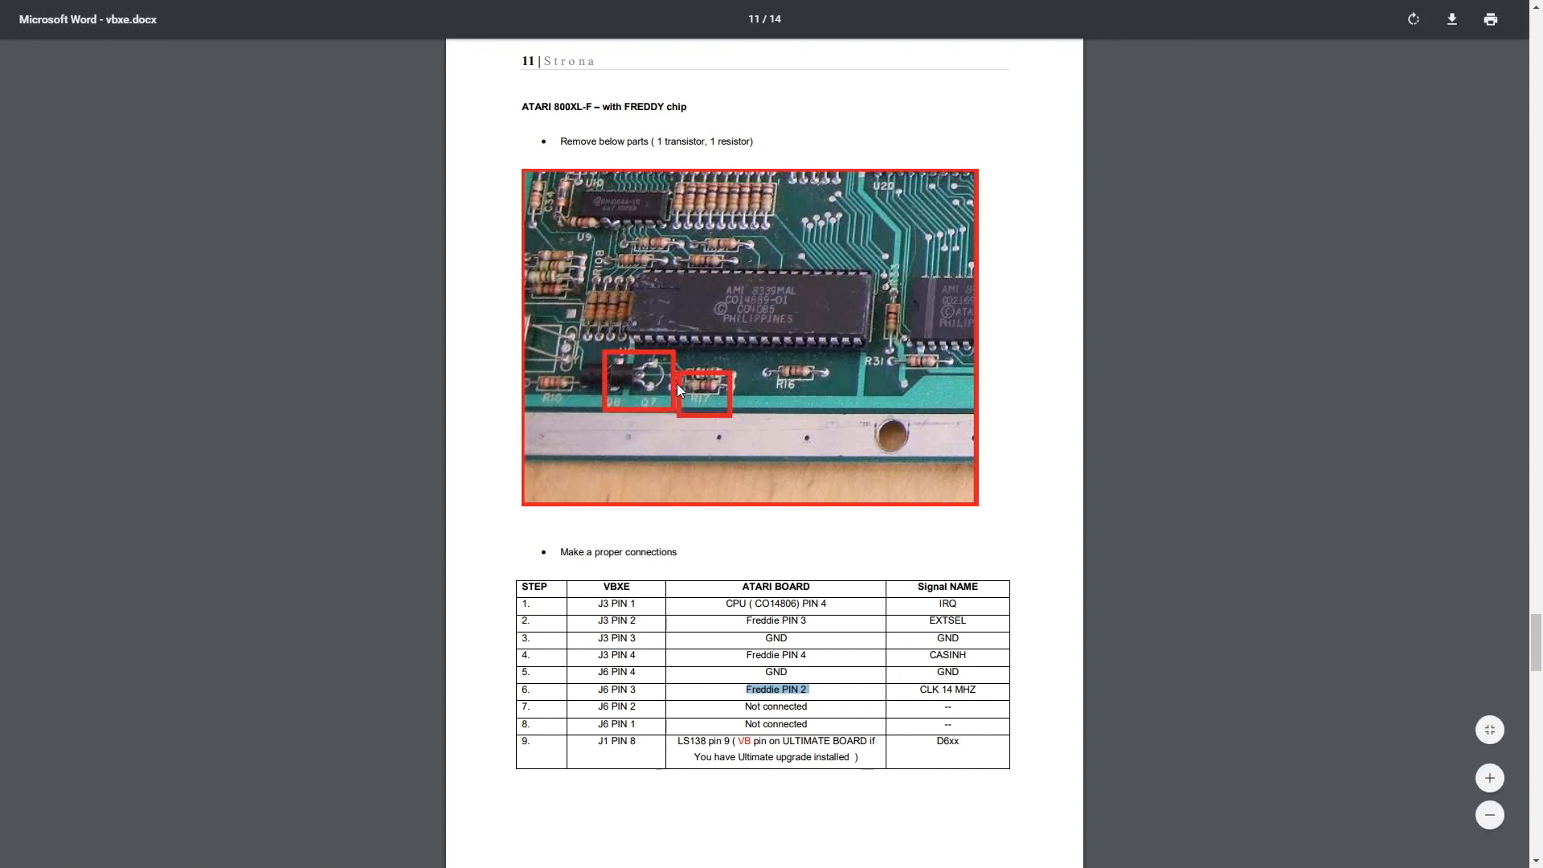
mouse_move(678, 372)
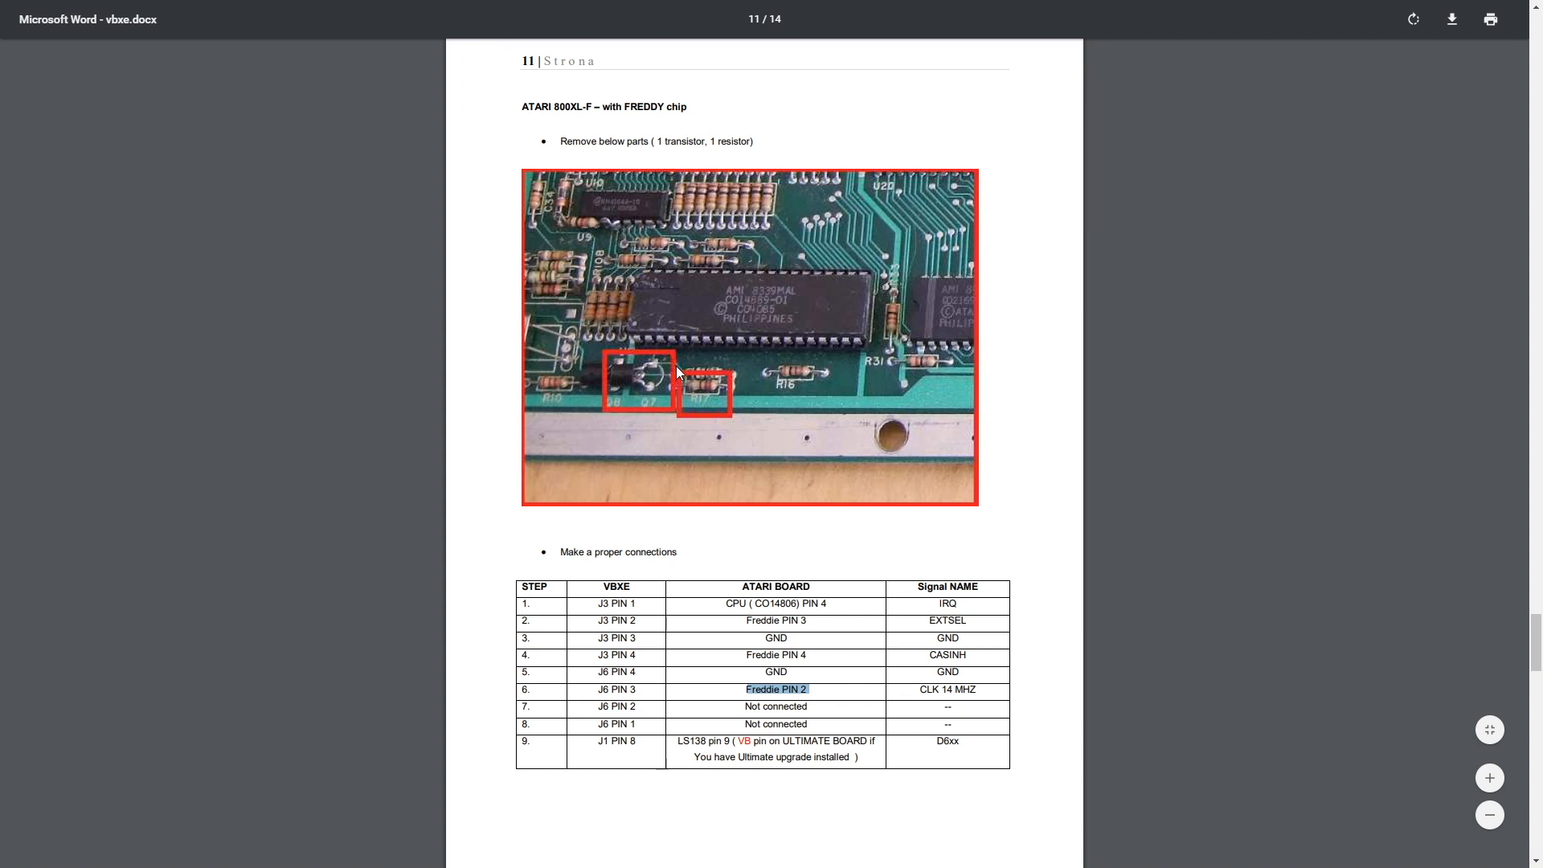
mouse_move(640, 345)
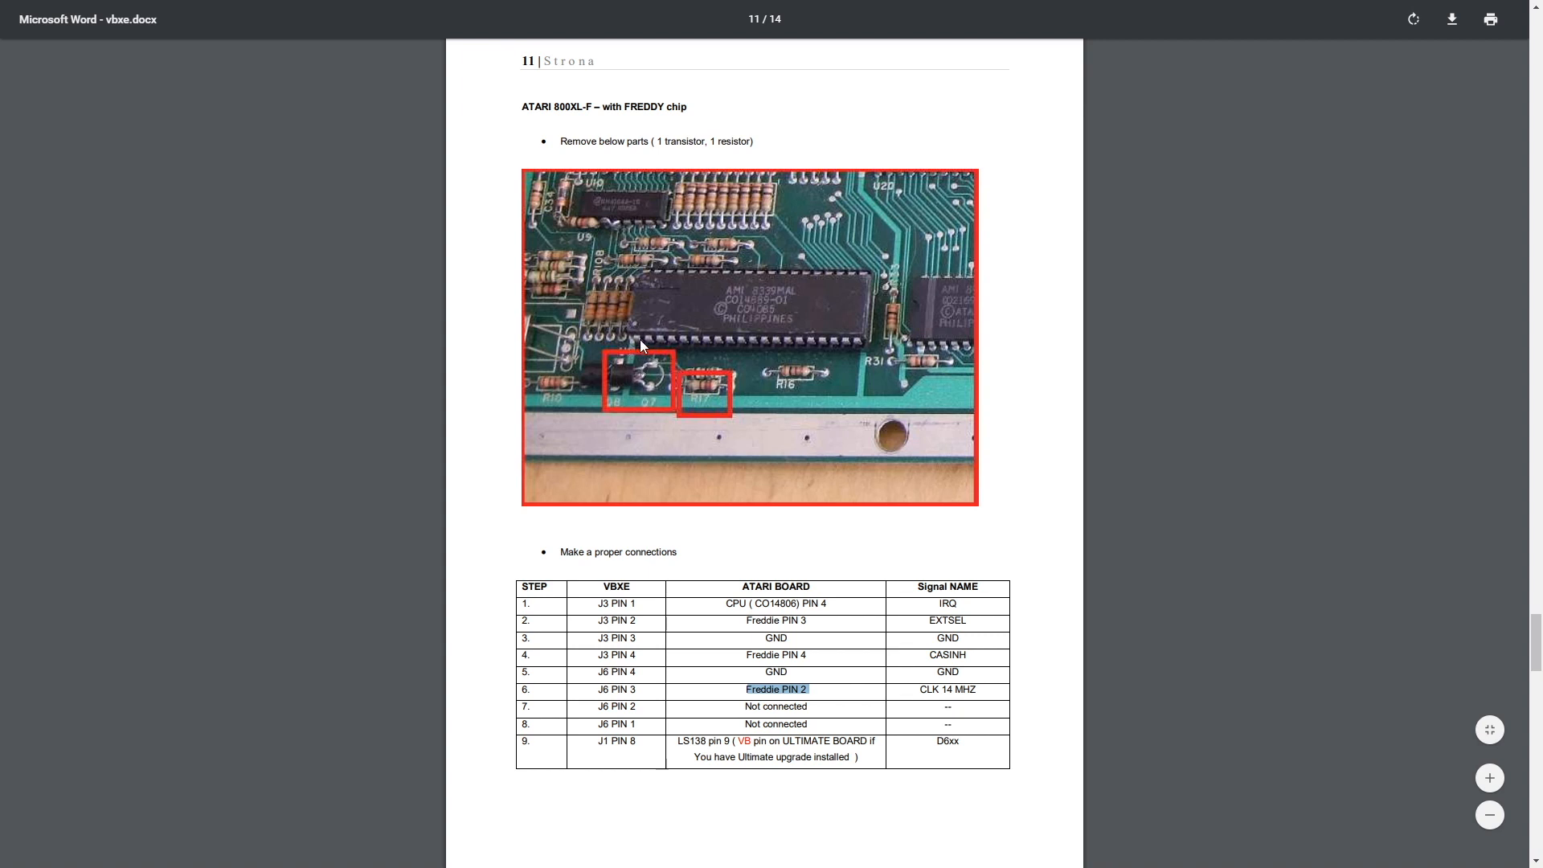
mouse_move(649, 346)
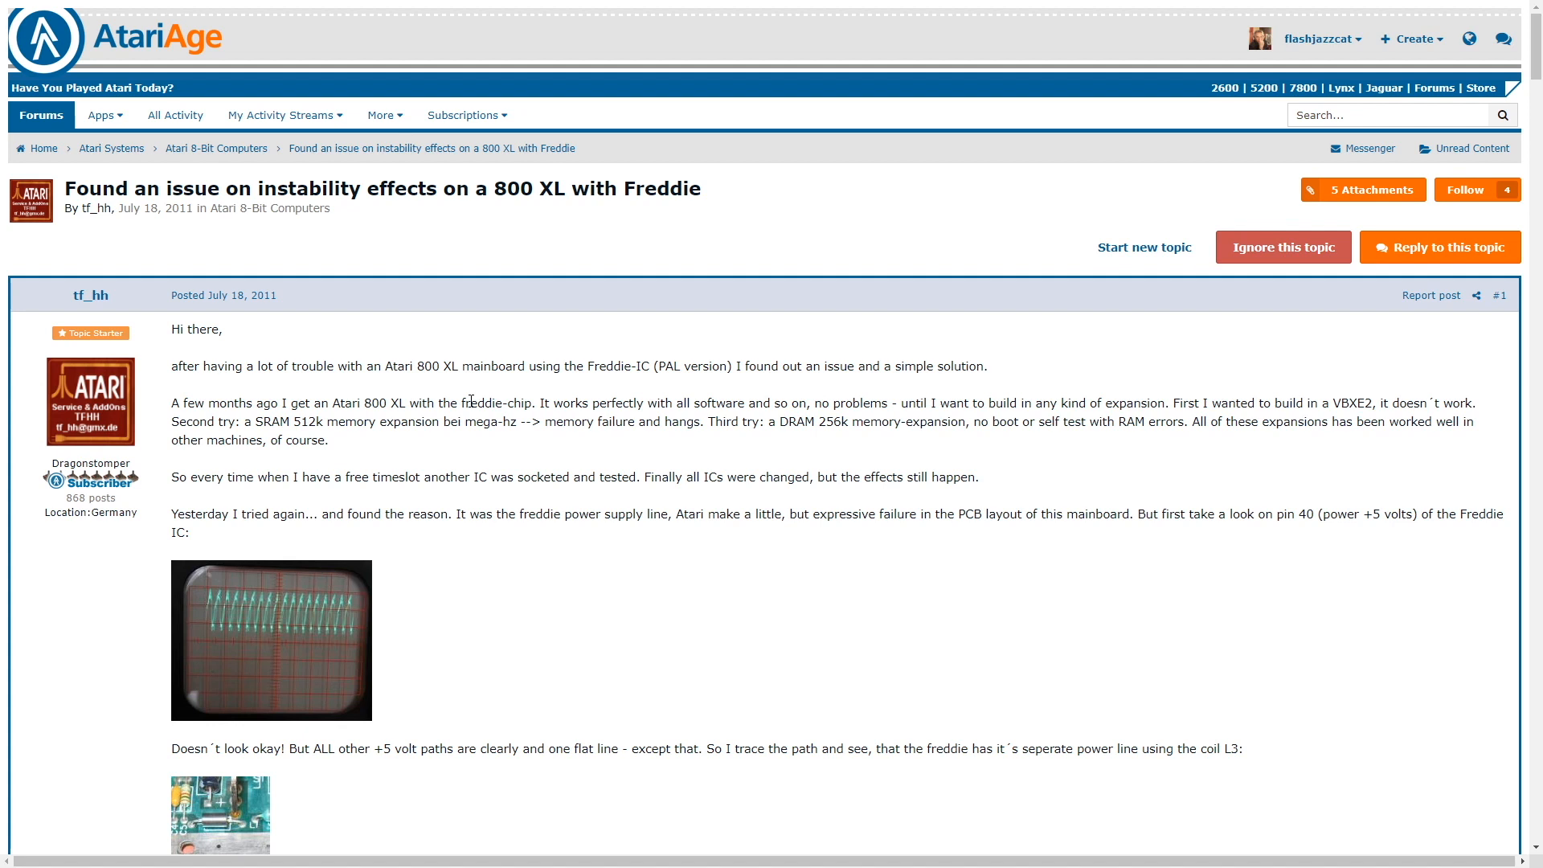
mouse_move(432, 438)
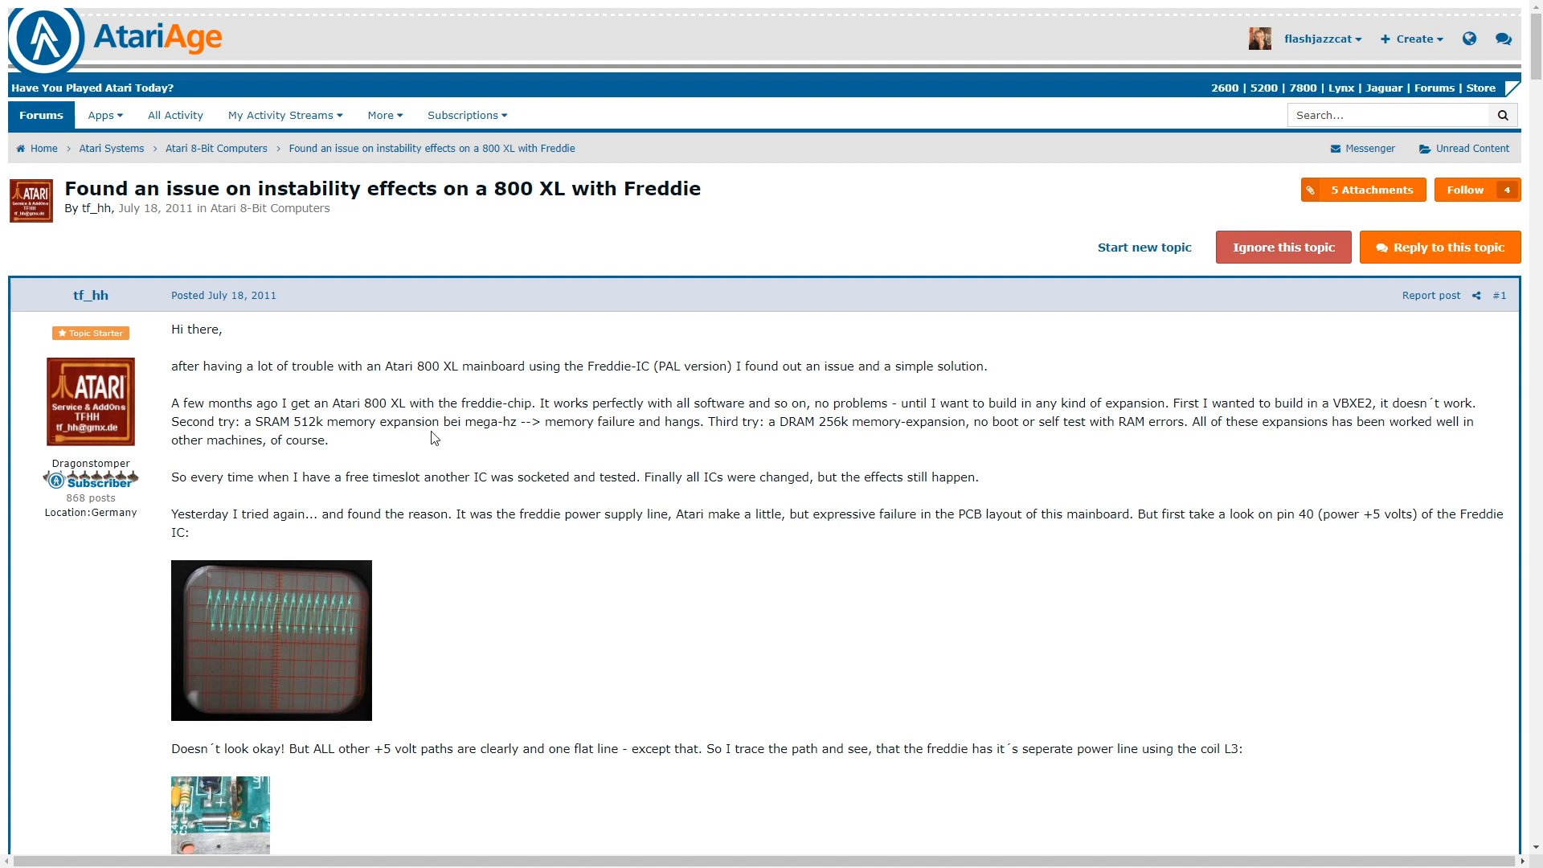
scroll(down, 3)
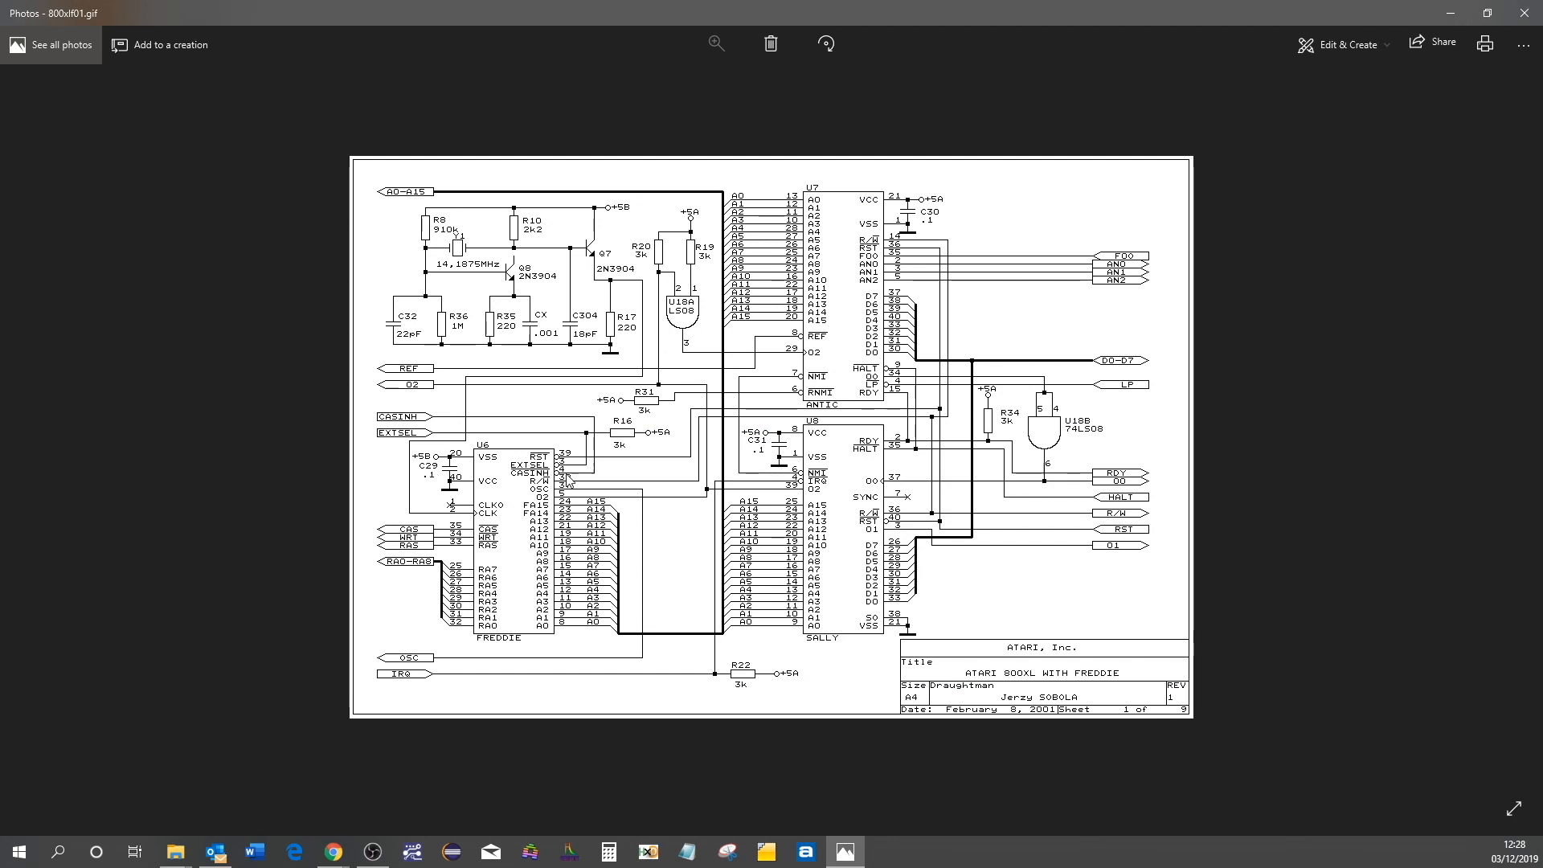
mouse_move(477, 486)
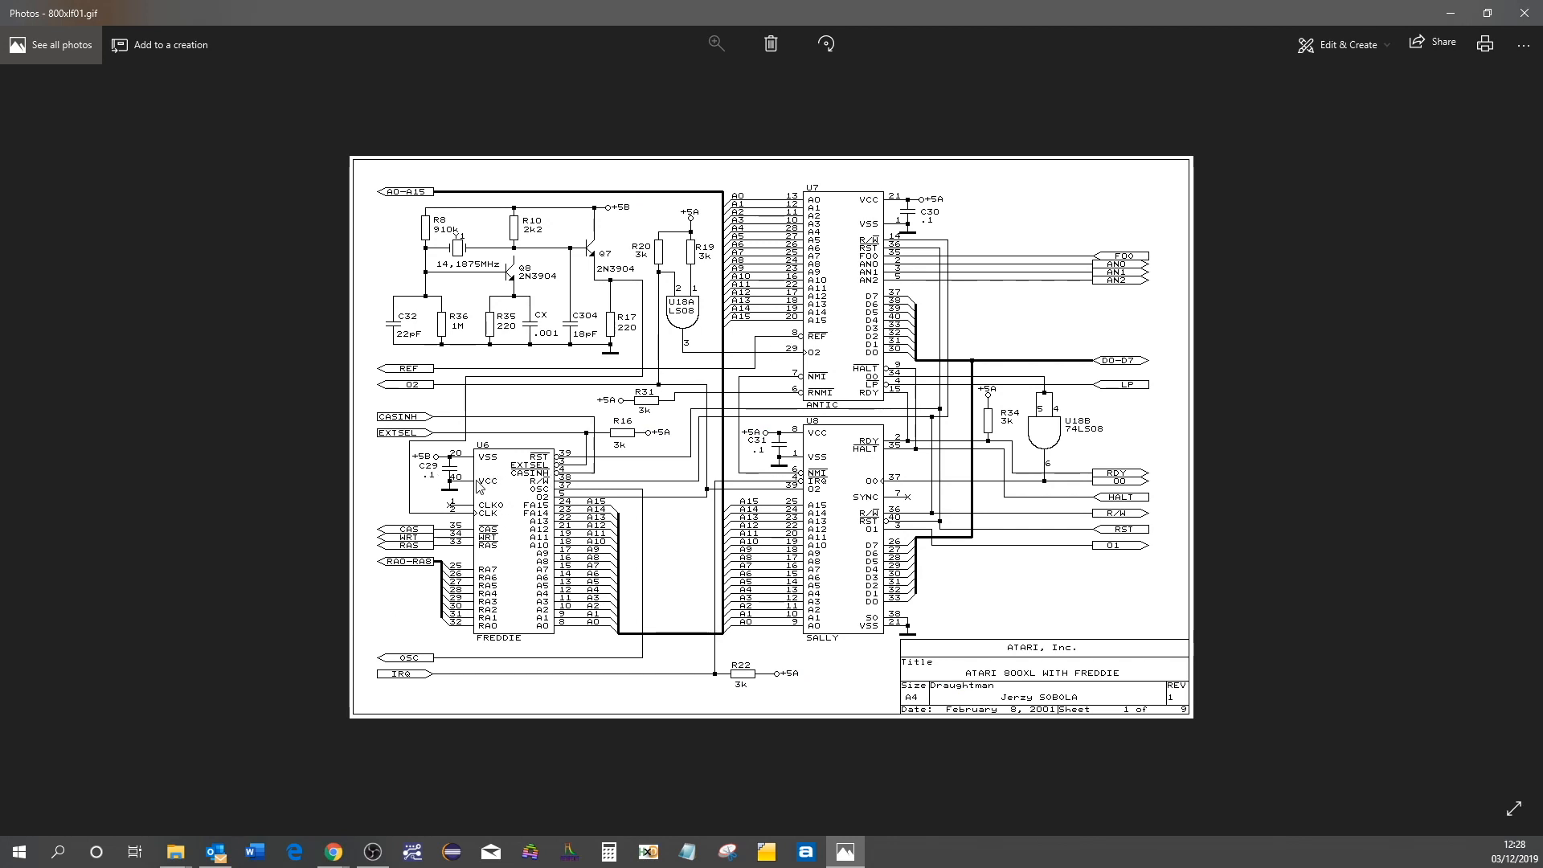
mouse_move(479, 490)
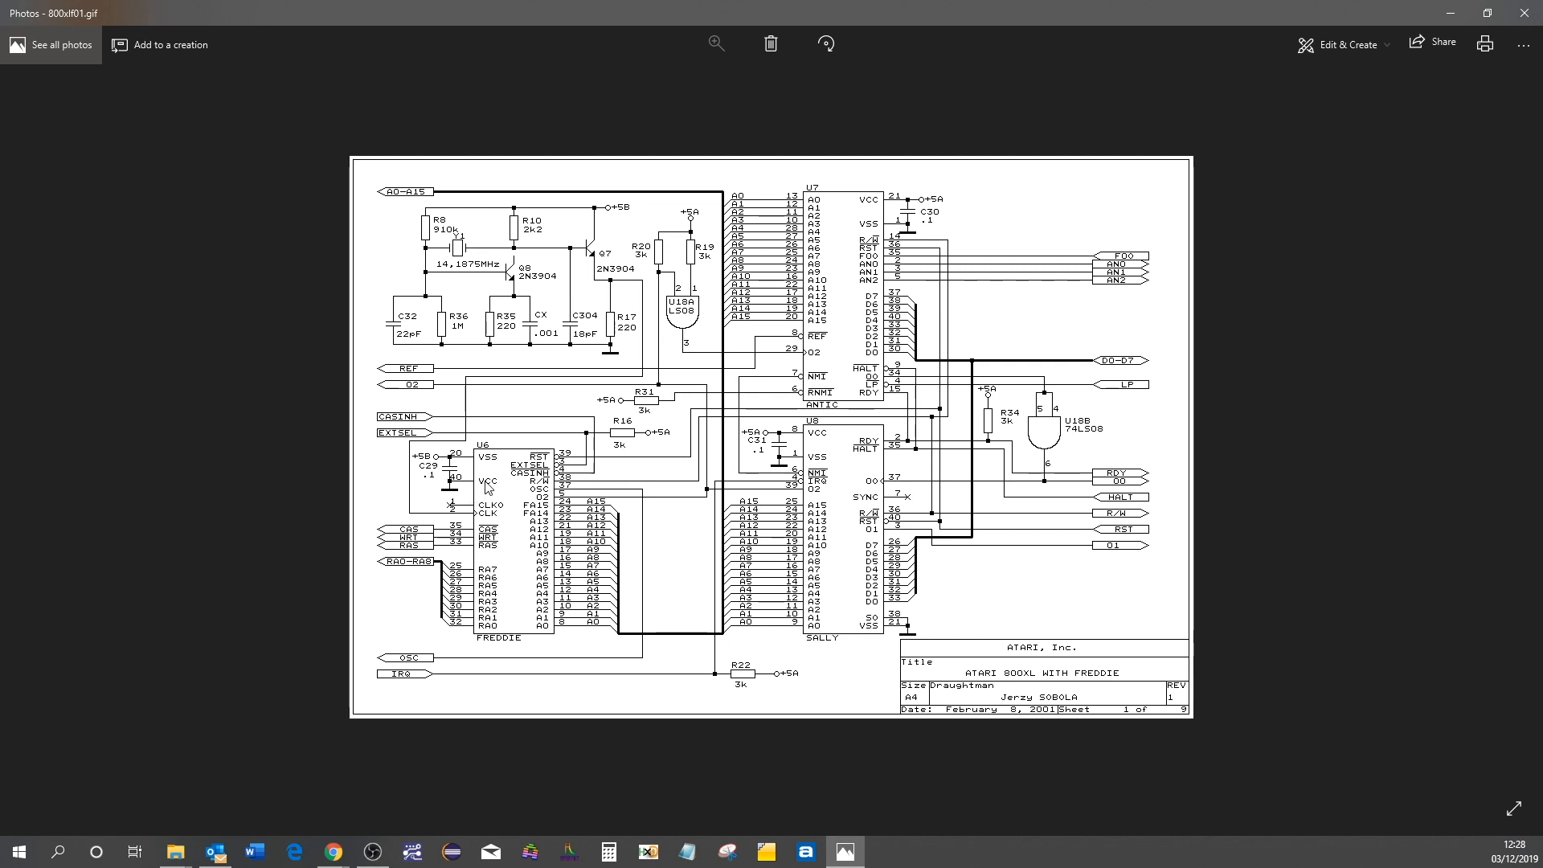
mouse_move(489, 487)
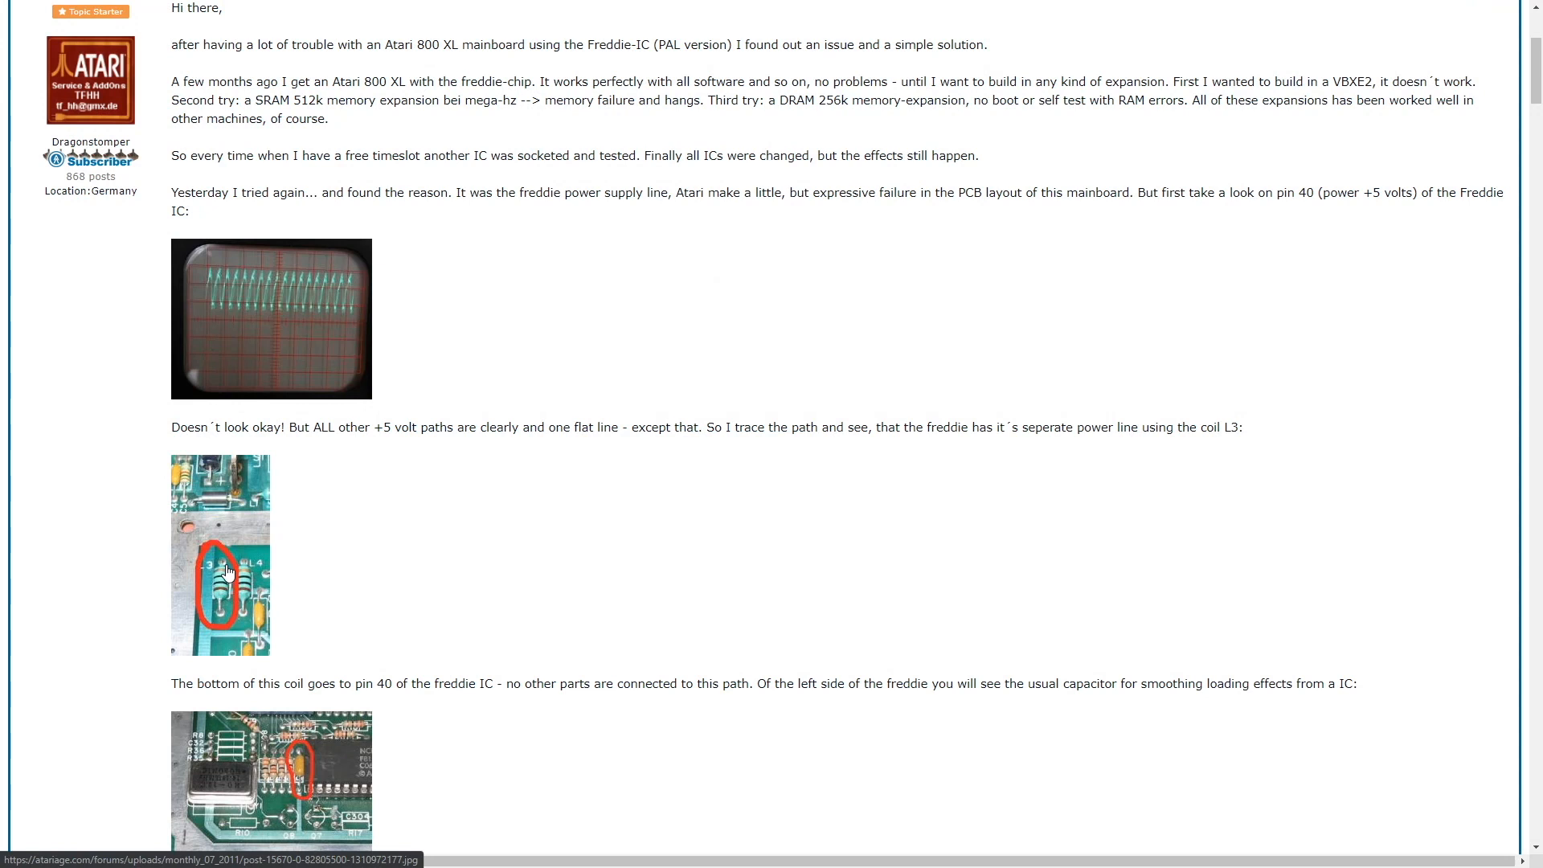
mouse_move(626, 582)
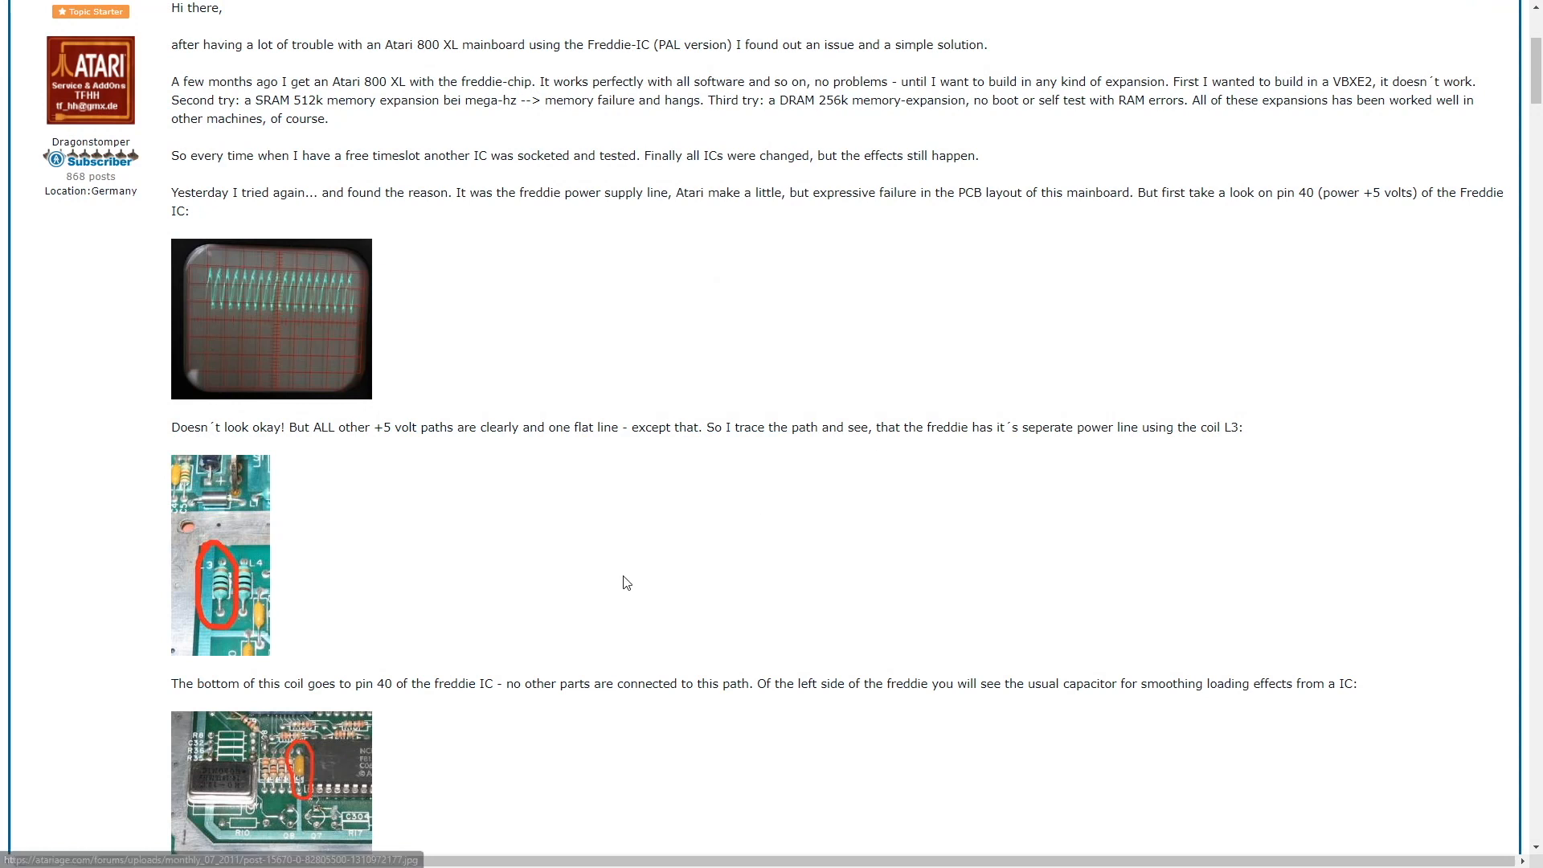
scroll(down, 3)
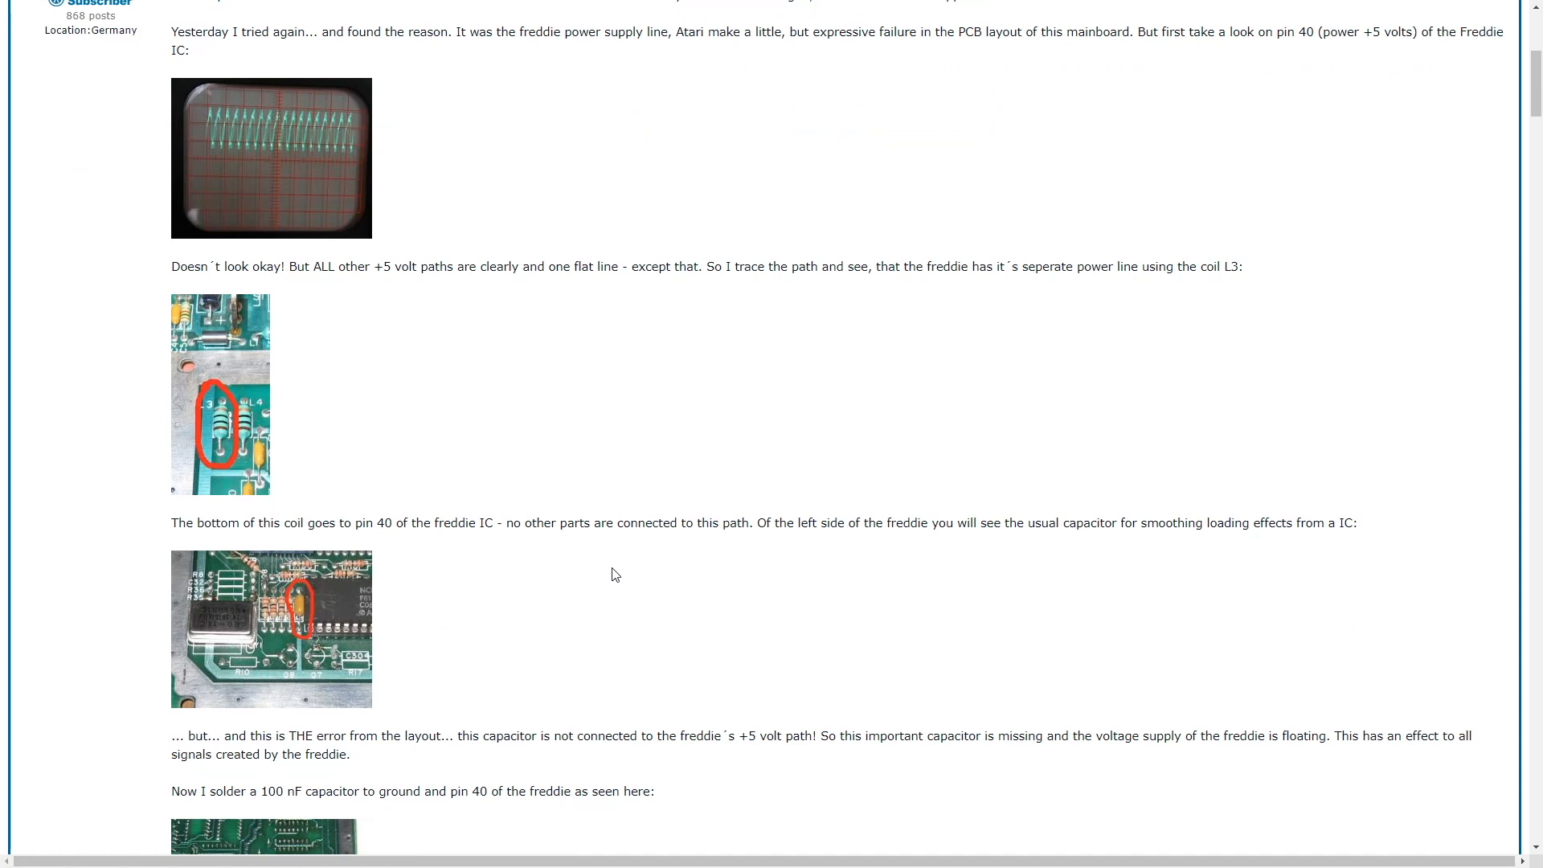